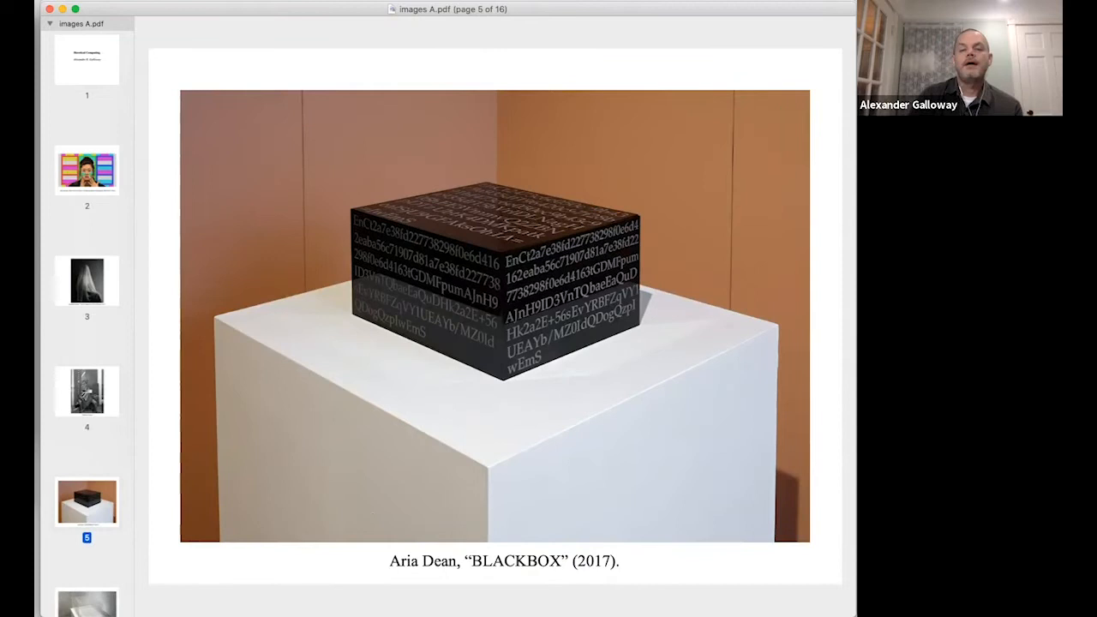
# Advance the images PDF toward page 8, Nina Katchadourian's "Mended Spiderwebs" (1998)
pyautogui.press('Right')
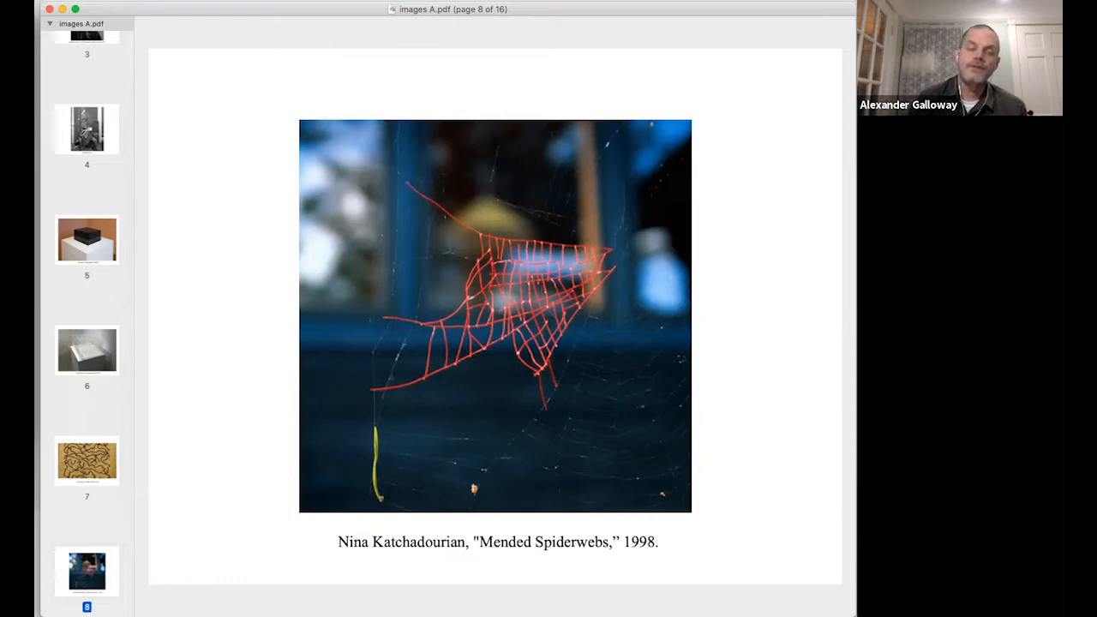
# Advance the PDF toward page 15, Barricelli's 1953 bionumeric evolution demonstration
pyautogui.press('Right')
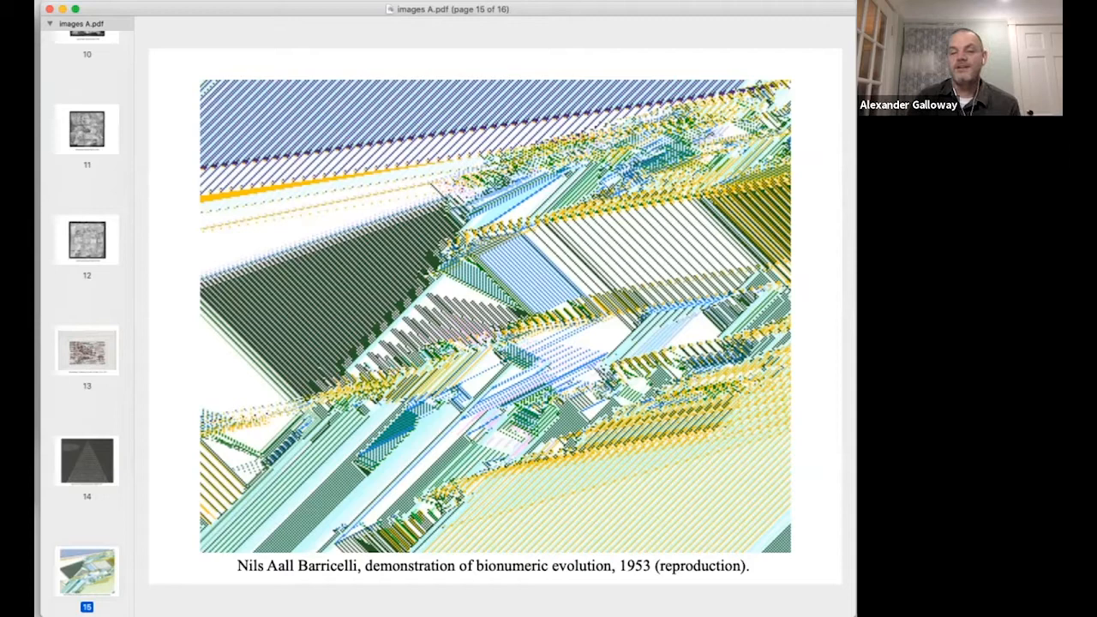
pyautogui.press('right')
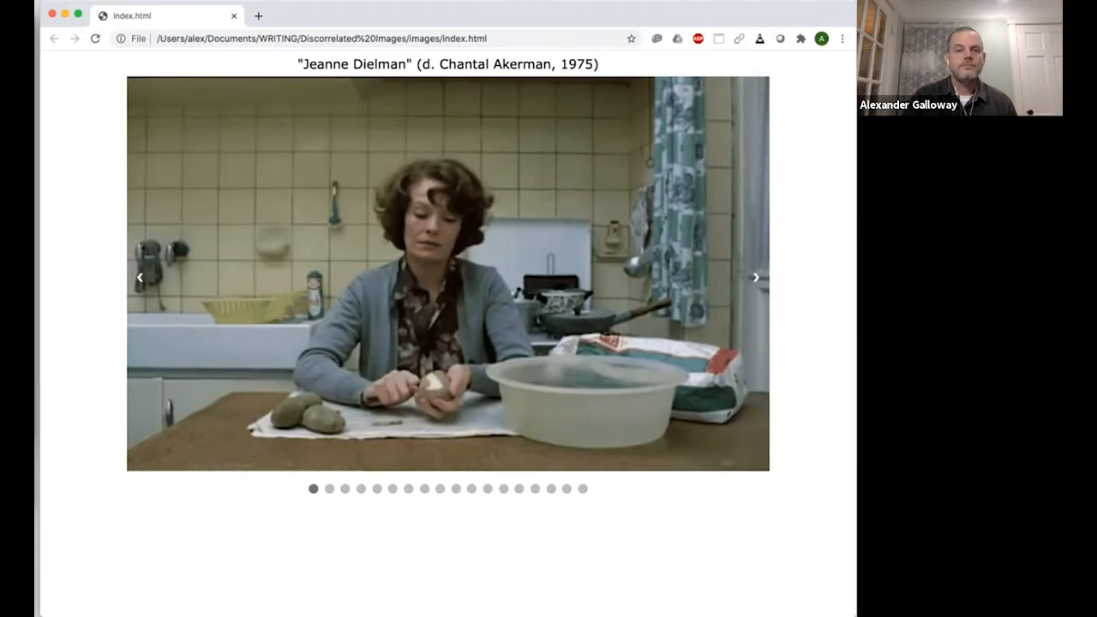
# Advance the film-still slideshow to the Michael Bay vs Andrei Tarkovsky comparison slide
pyautogui.click(754, 276)
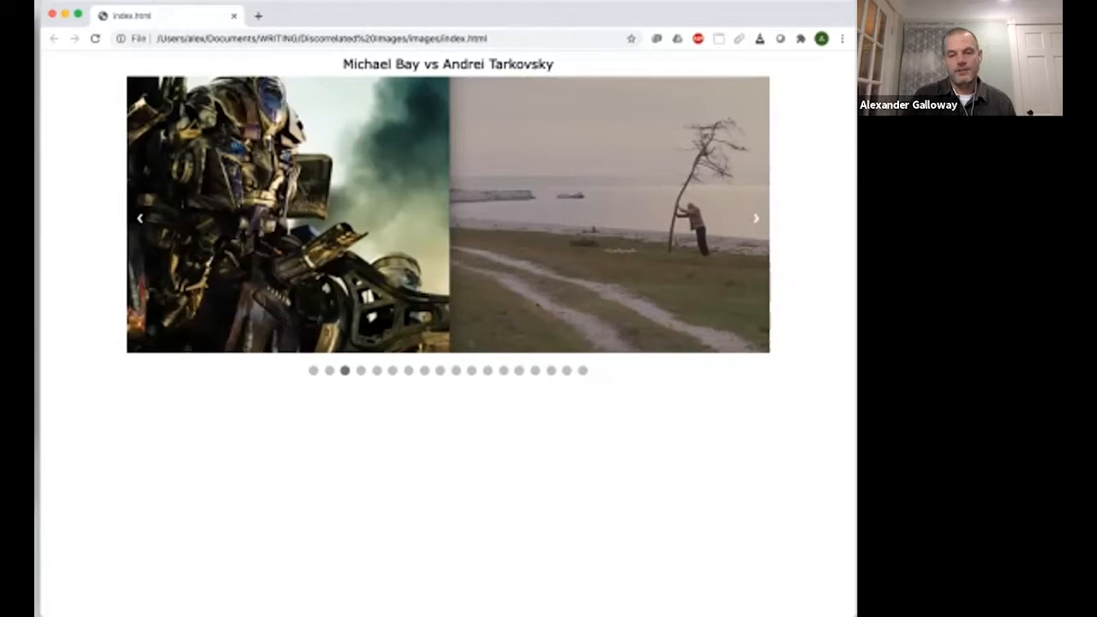
# Advance the slideshow to the street-lamp still from The Eclipse (Antonioni, 1962)
pyautogui.click(754, 217)
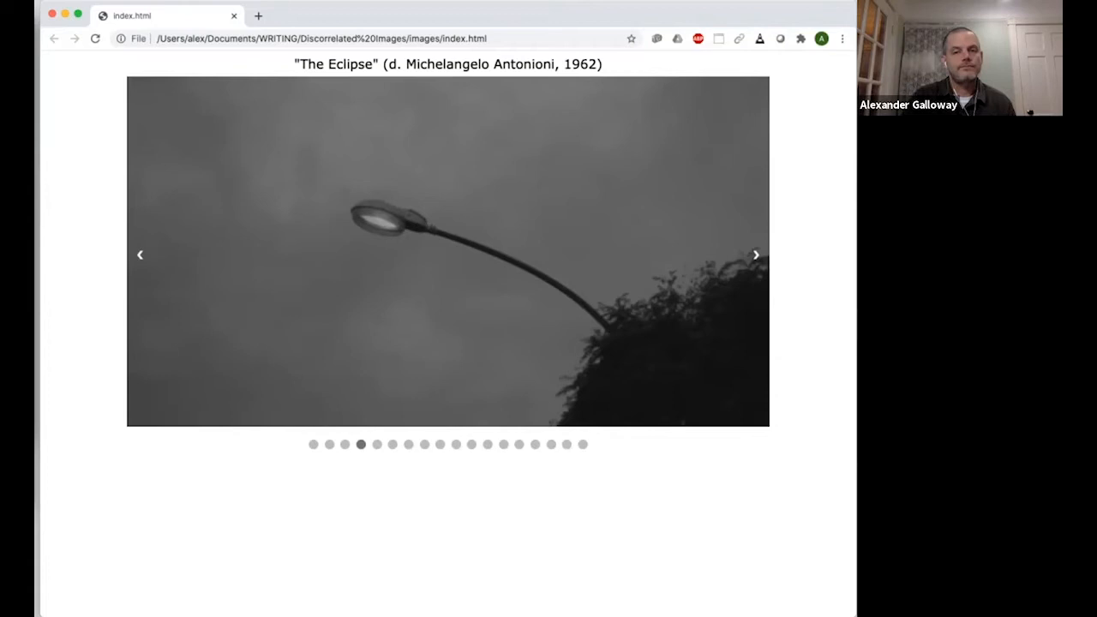
# Advance the slideshow to the blurred truck still from Transformers (Michael Bay, 2007)
pyautogui.click(755, 253)
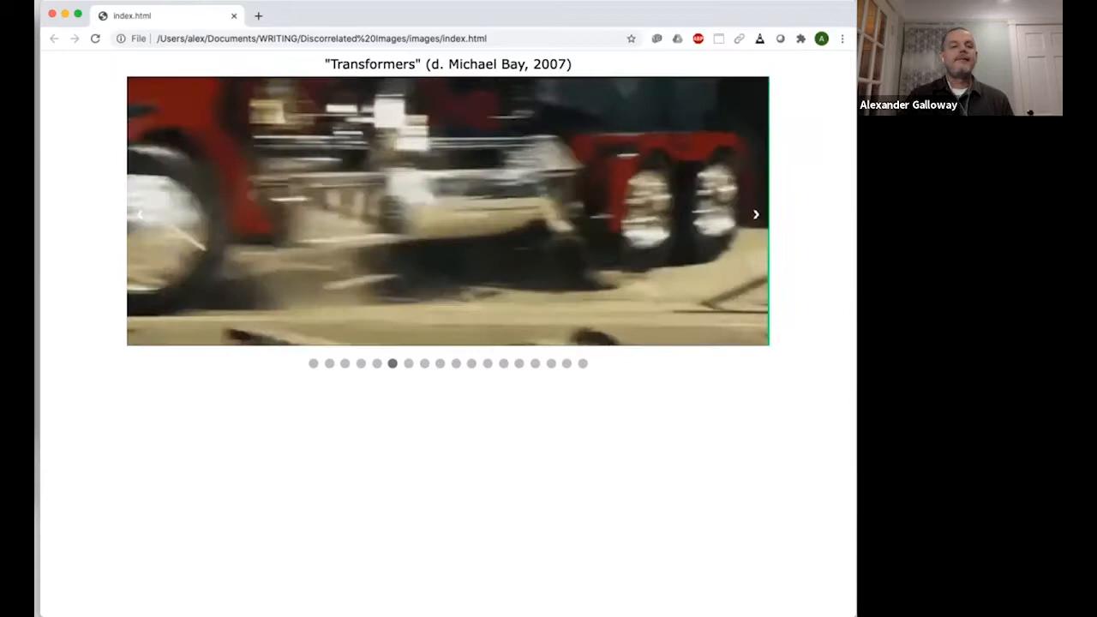
# Advance the slideshow past the Transformers still to the eighth slide of full-frame static noise
pyautogui.click(754, 214)
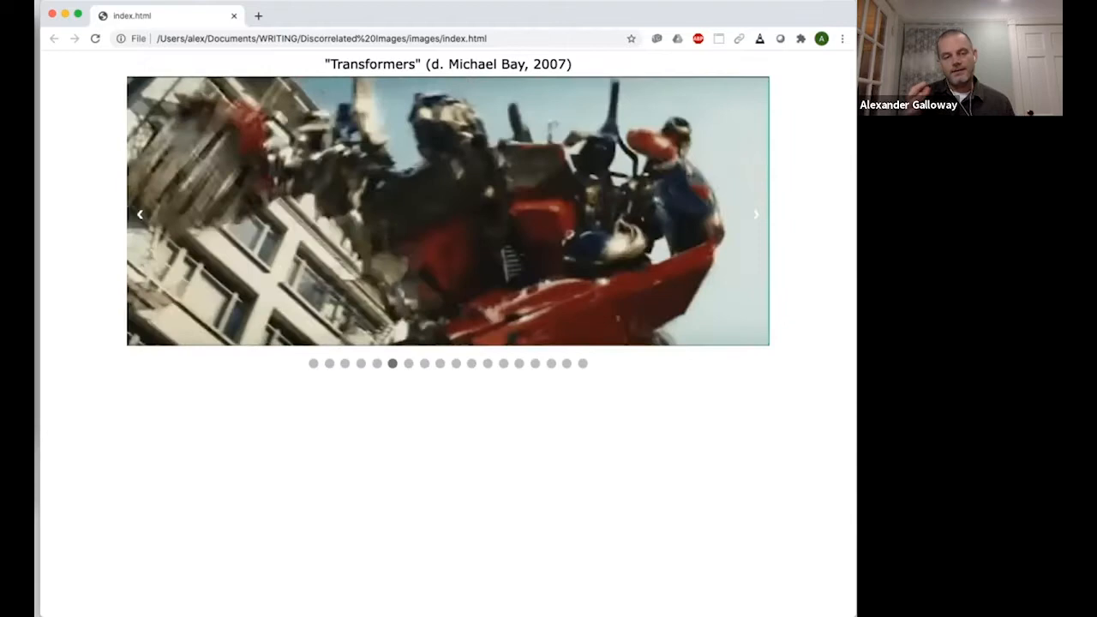
pyautogui.click(754, 215)
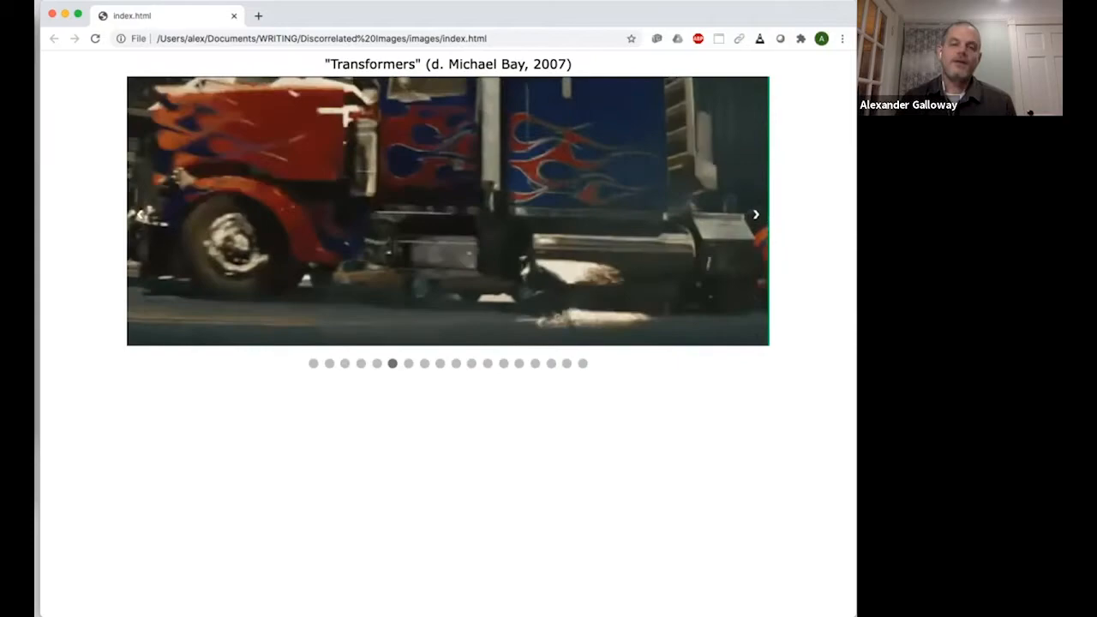
pyautogui.click(754, 213)
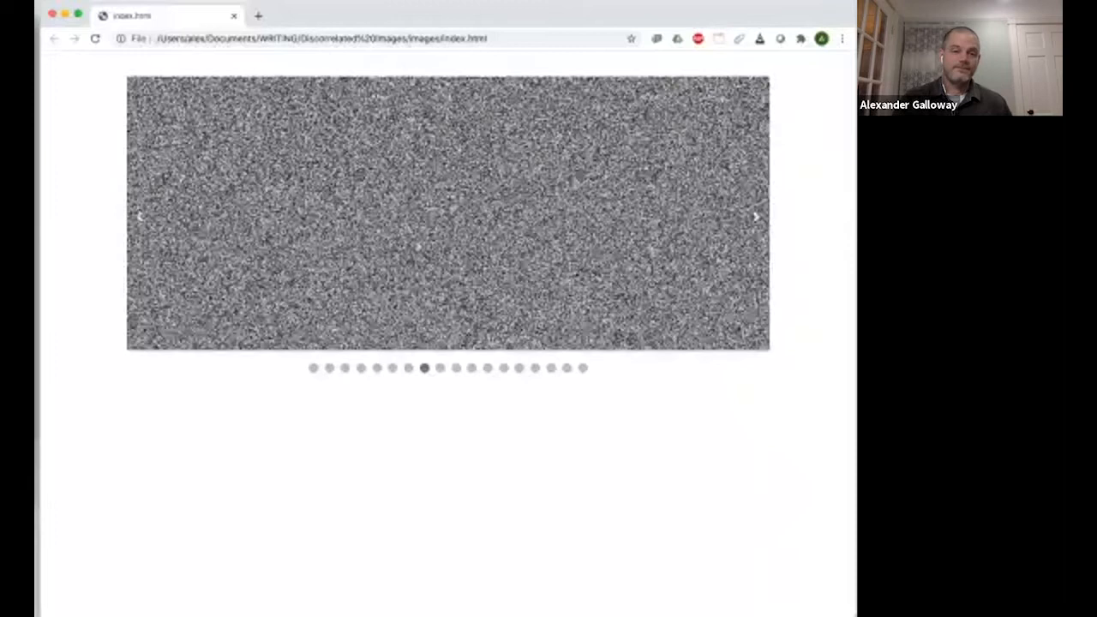
# Advance the slideshow from the grey static slide to "Mothlight" (Stan Brakhage, 1963)
pyautogui.click(756, 216)
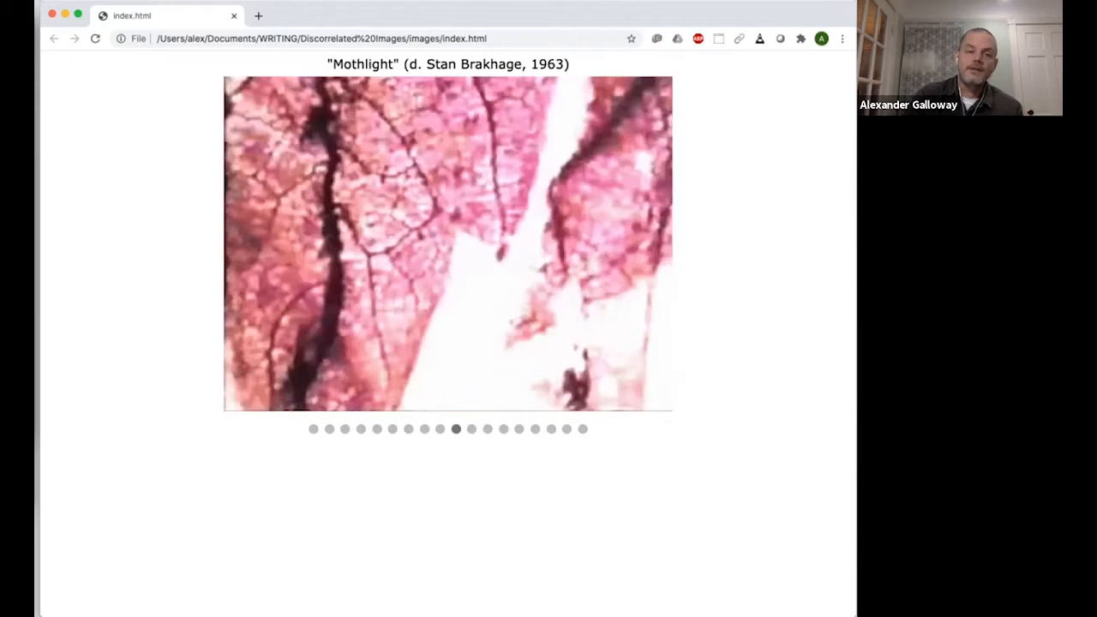
# Advance the slideshow to the "Goodbye to Language" (Godard, 2014) static-TV still
pyautogui.click(754, 243)
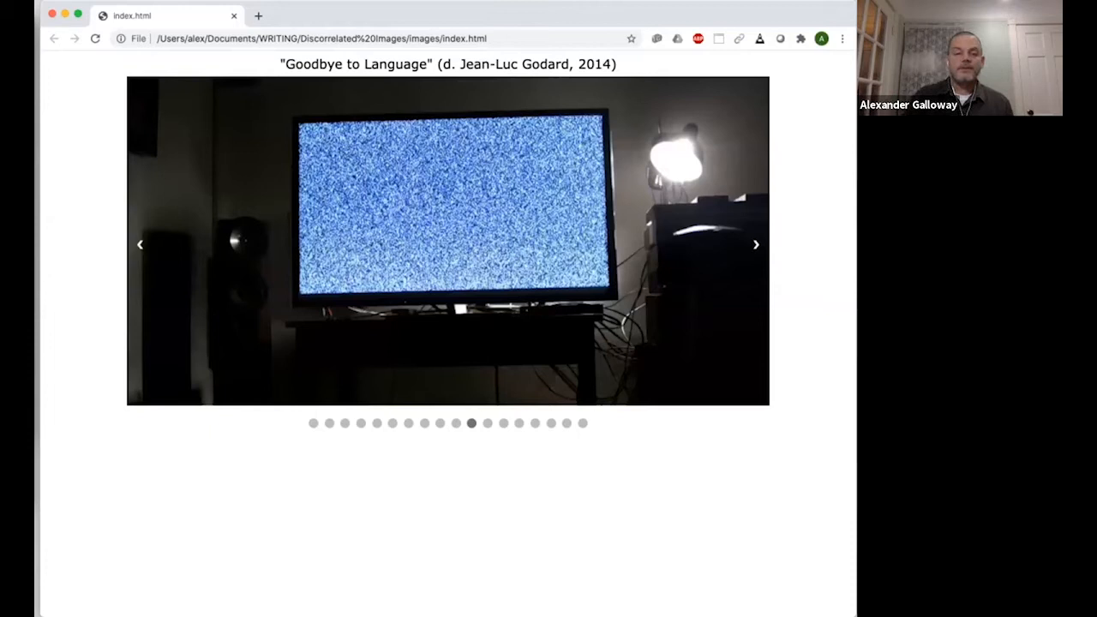
# Advance the slideshow to the Jean-Luc Godard twin 3-D cameras slide
pyautogui.click(754, 247)
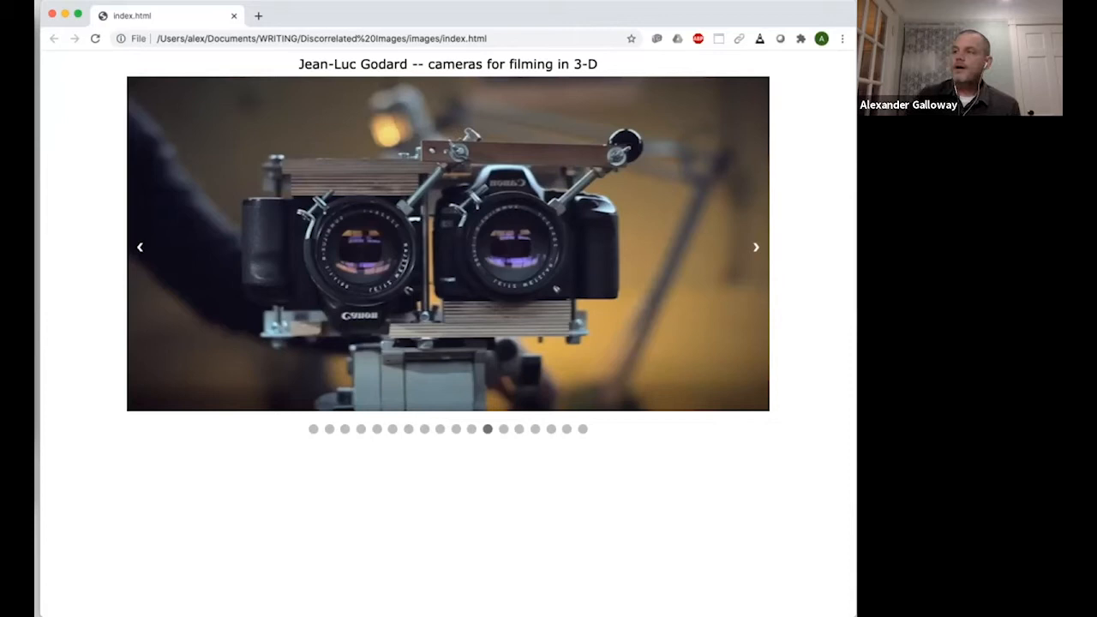
# Advance the slideshow to Jodi's "Max Payne Cheats Only" game-screenshot slide
pyautogui.click(756, 246)
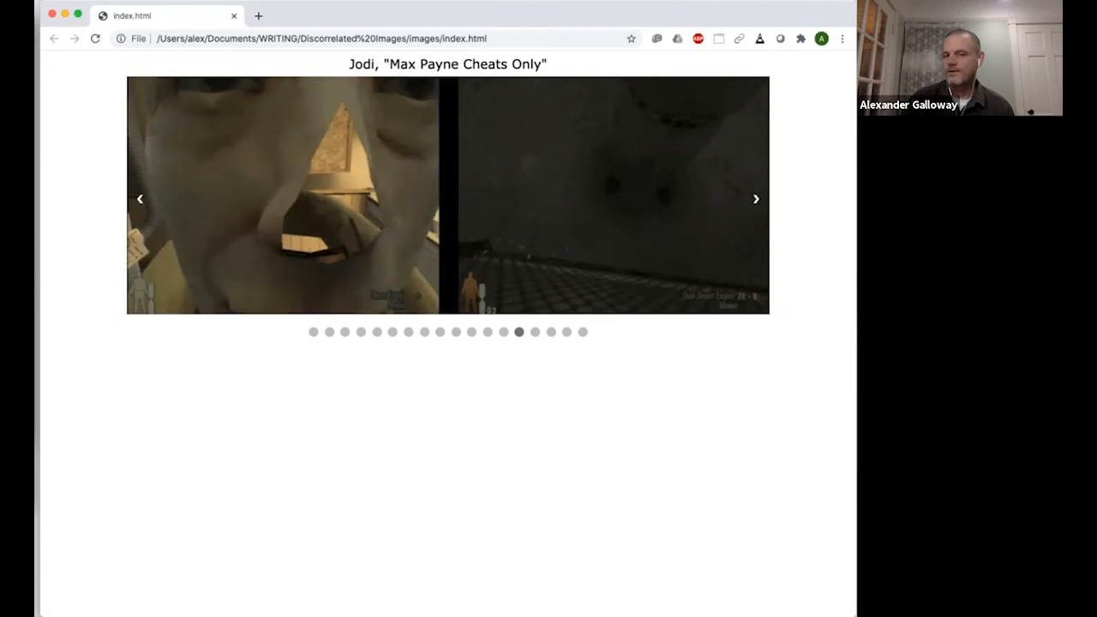
# Advance the slideshow to Chris Kerich's "Motion Studies (the Hunger Games)" glitch portrait
pyautogui.click(754, 199)
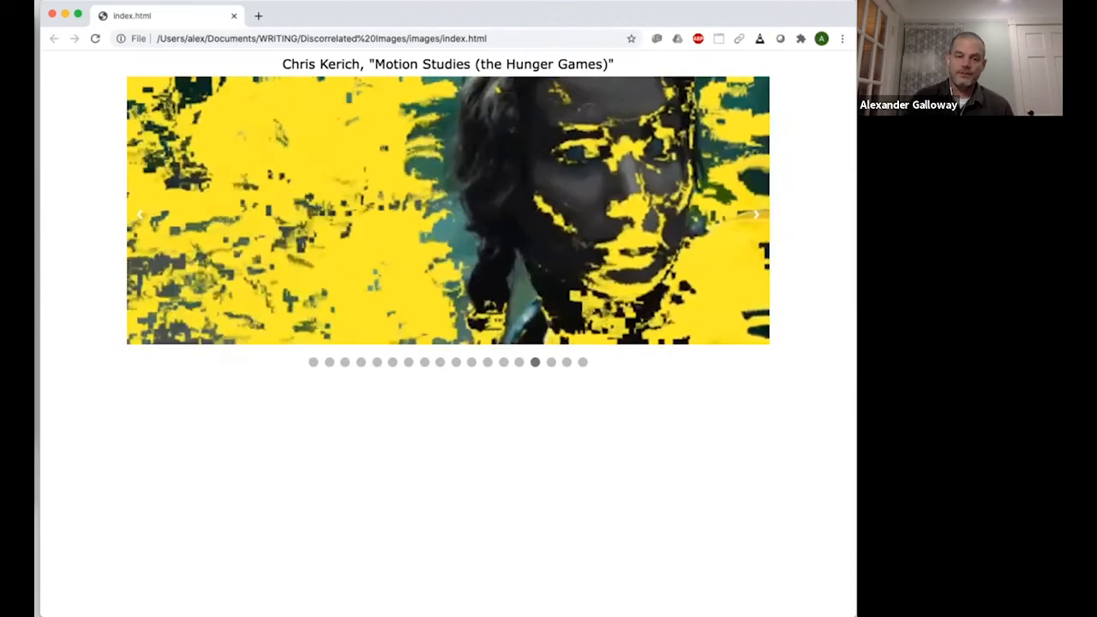
# Move the slideshow past the Chris Kerich "Motion Studies" slide toward the deck's end
pyautogui.click(754, 212)
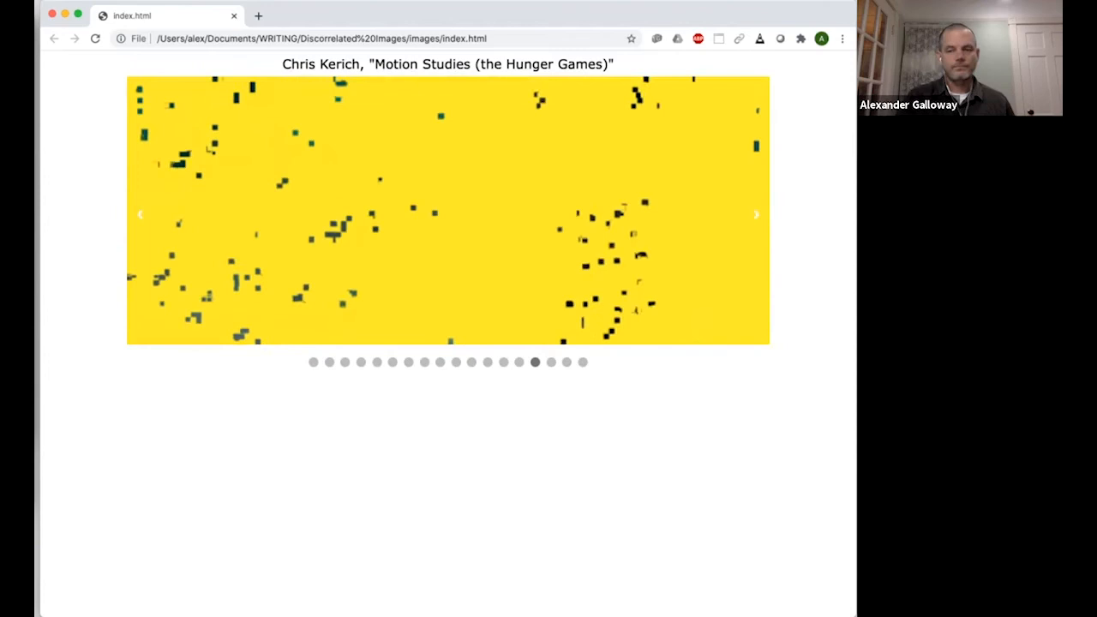
pyautogui.scroll(-3)
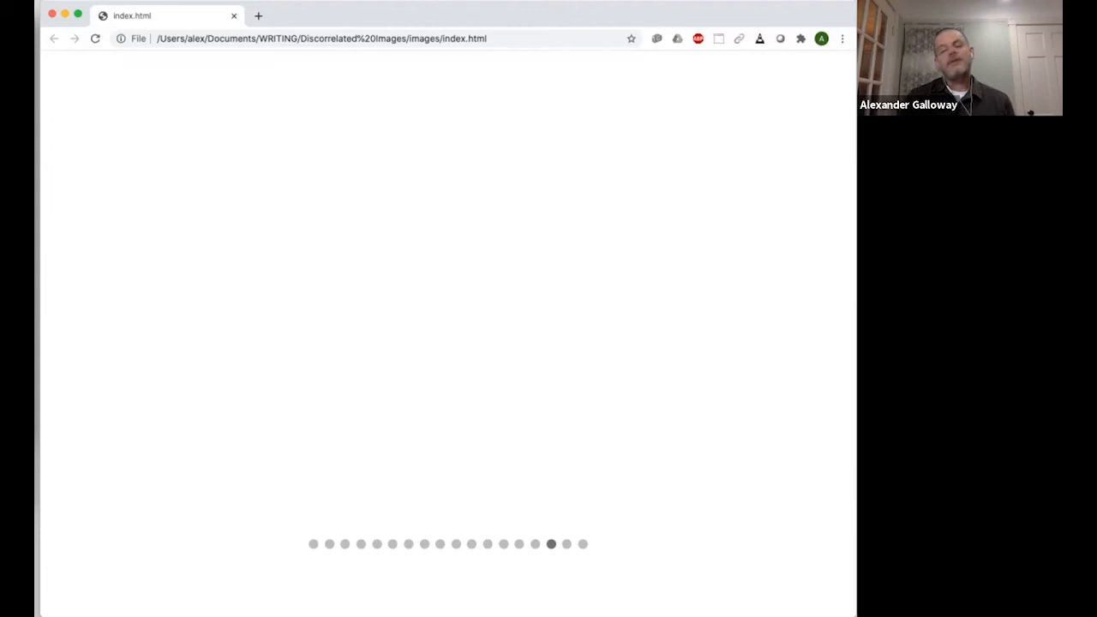